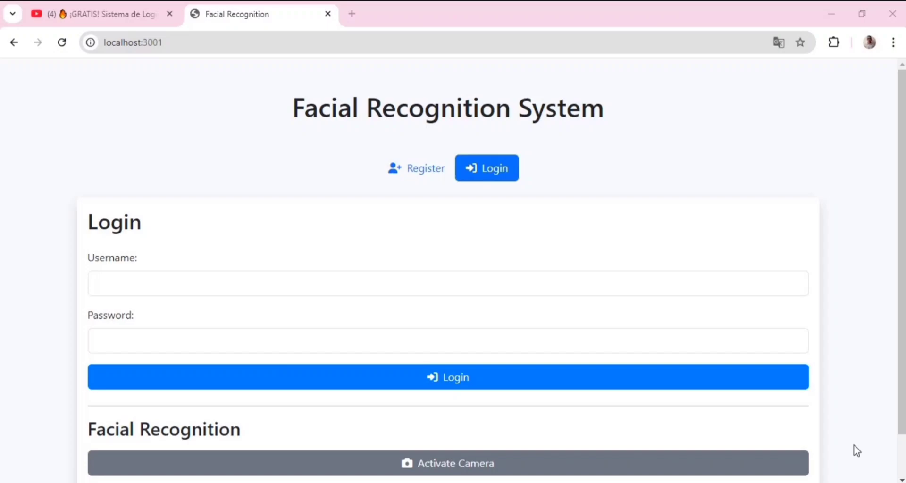
On the Register form, enter username Cristian with a password and matching confirmation
scroll(down, 3)
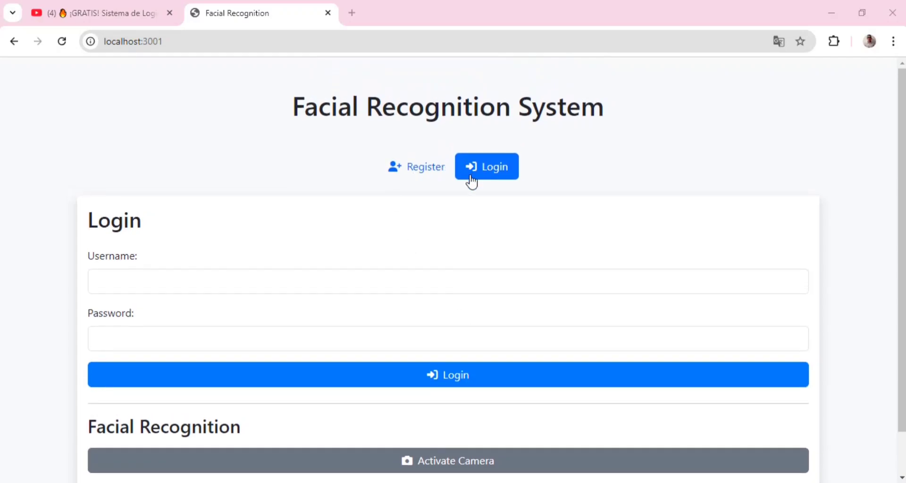
click(415, 166)
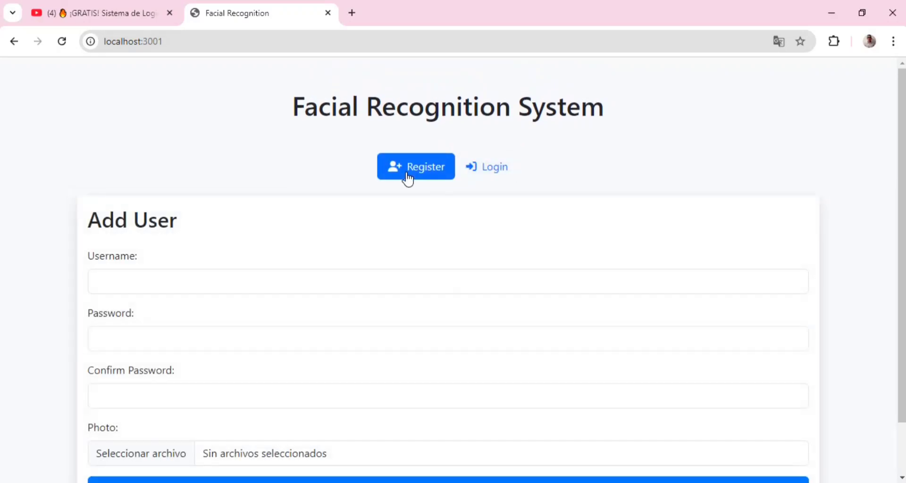
scroll(down, 3)
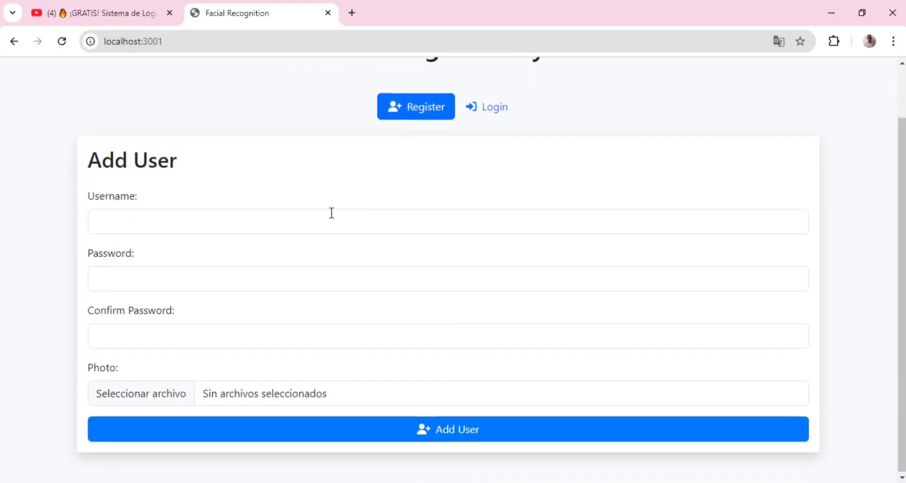
text(Cristian)
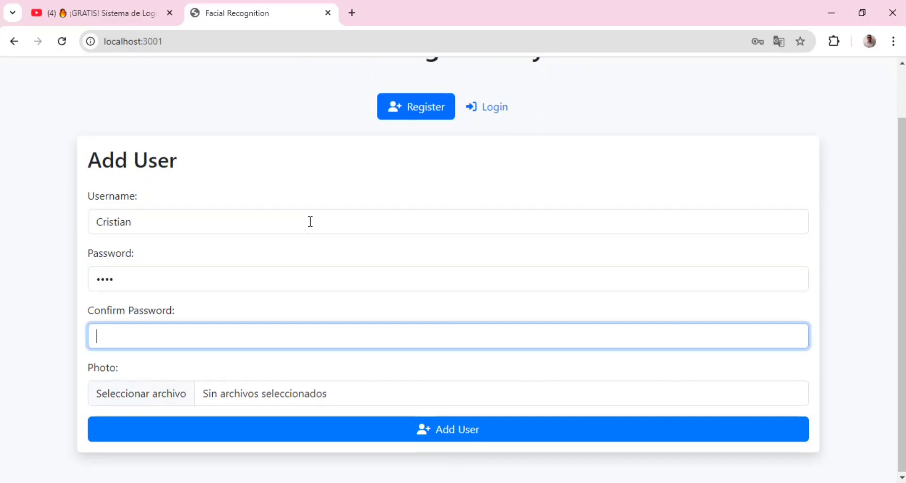
text(••••)
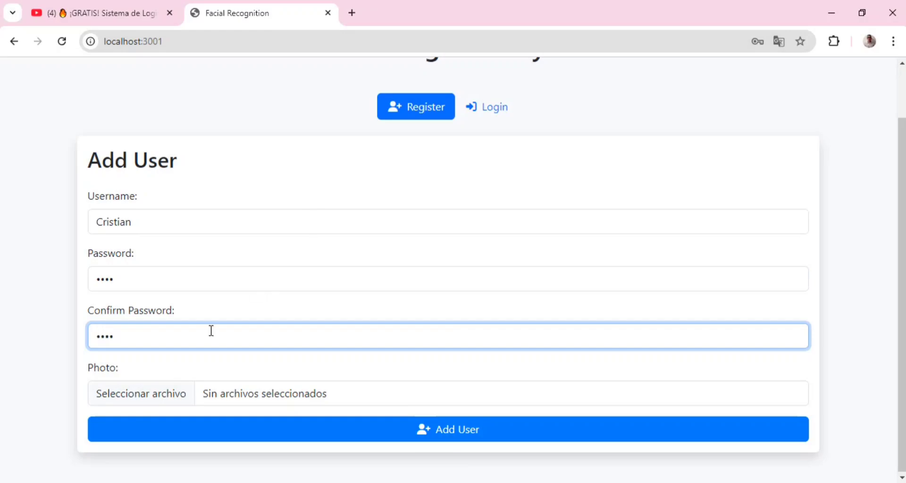
mouse_move(141, 394)
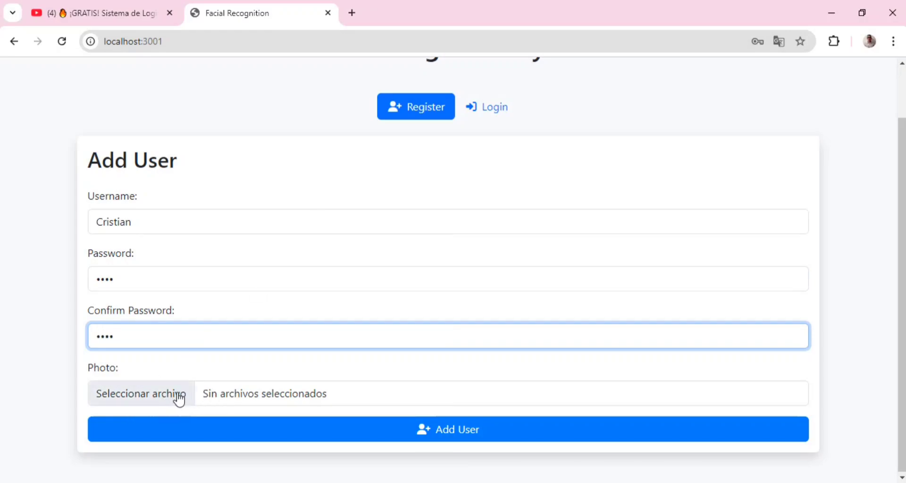
click(140, 393)
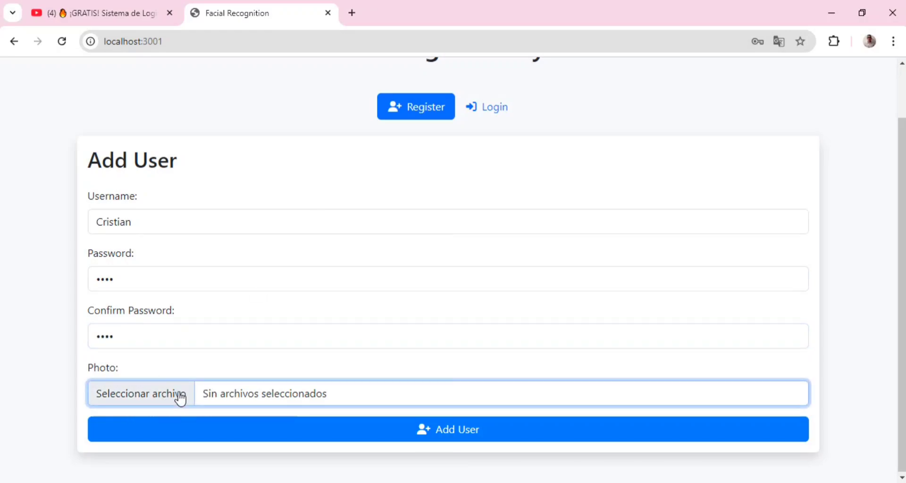
Attach 'Imagen de WhatsApp 2024-10-10 a las 09.29.36' from Descargas as the user photo
click(139, 394)
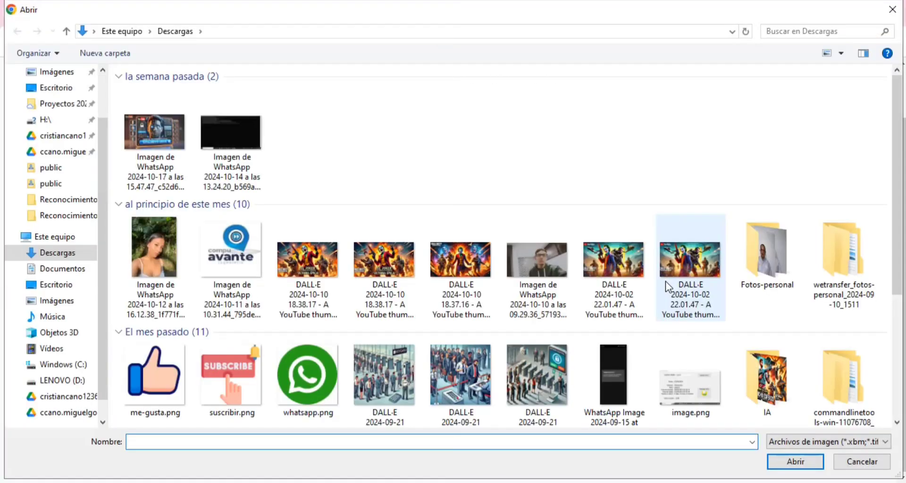
click(794, 461)
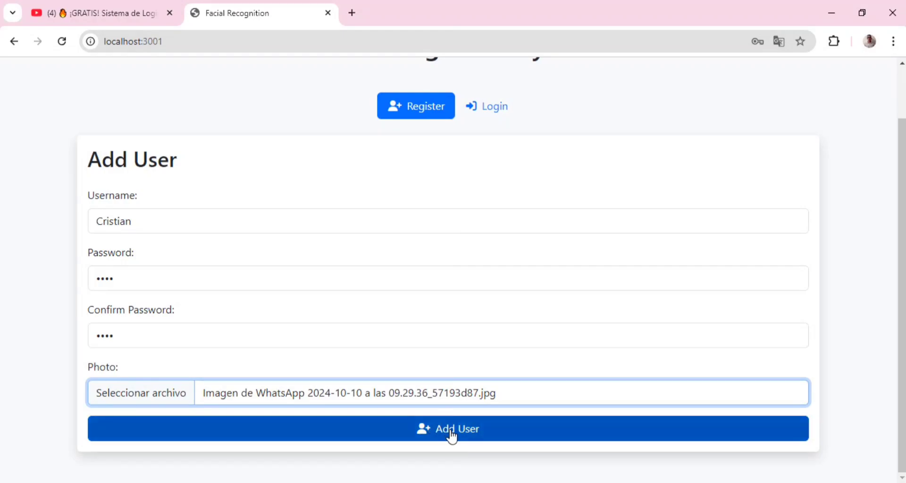
Submit Cristian's registration and close the 'User added successfully' toast
click(447, 428)
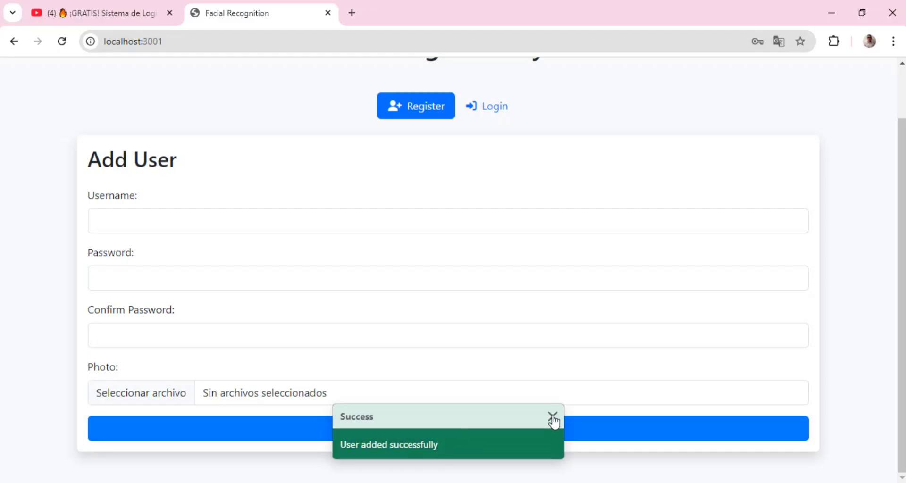
click(552, 416)
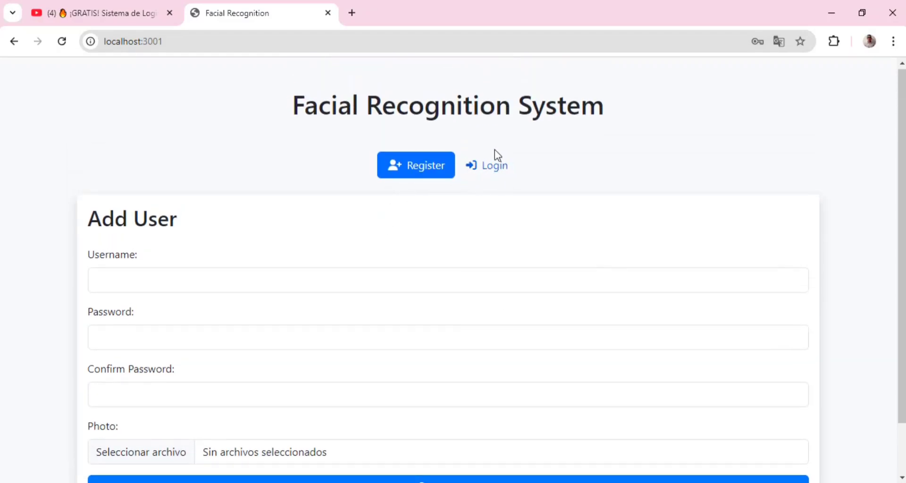
Dismiss Chrome's password breach warning and log in as Cristian with the password
click(485, 165)
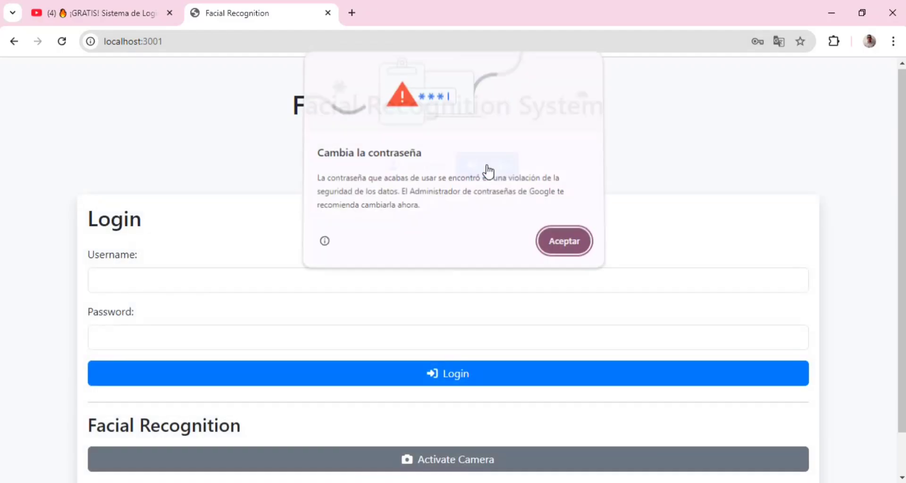
click(563, 241)
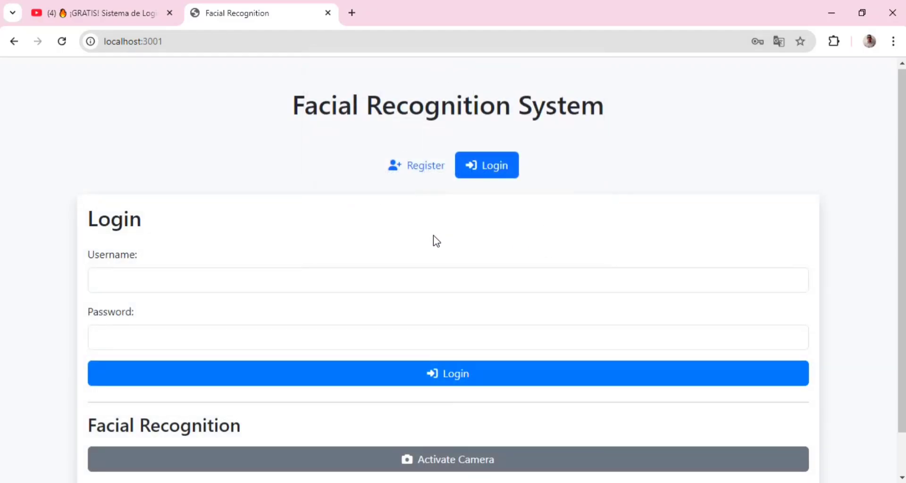
scroll(down, 3)
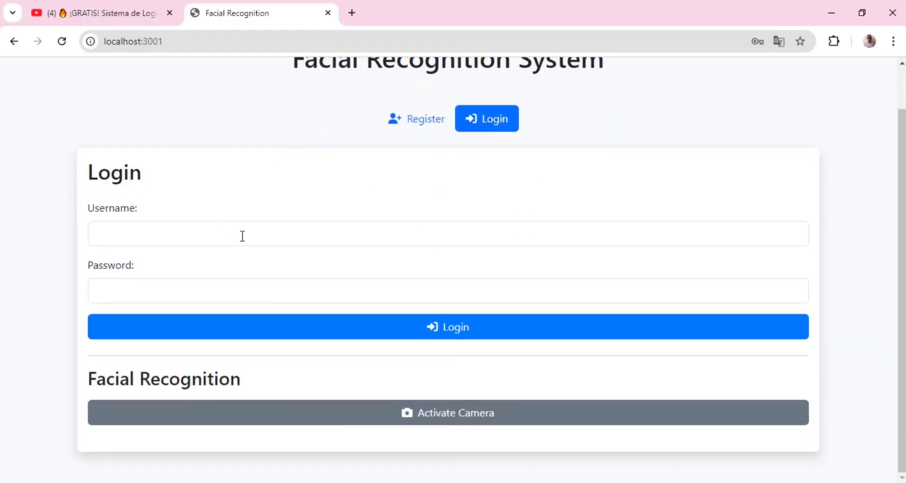
text(Cristian)
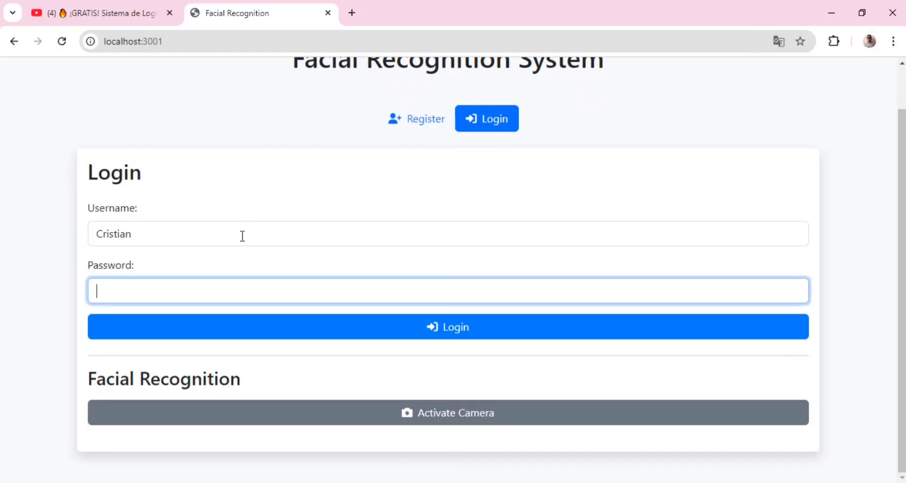
text(••••)
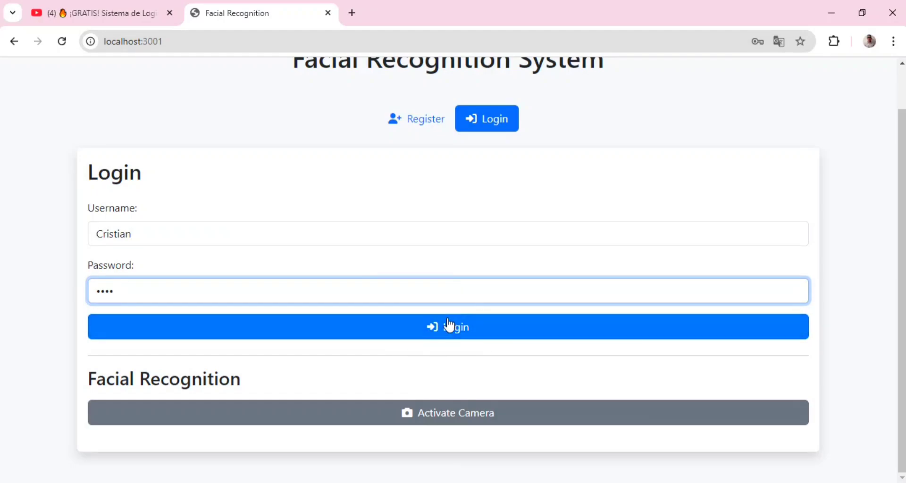
click(447, 326)
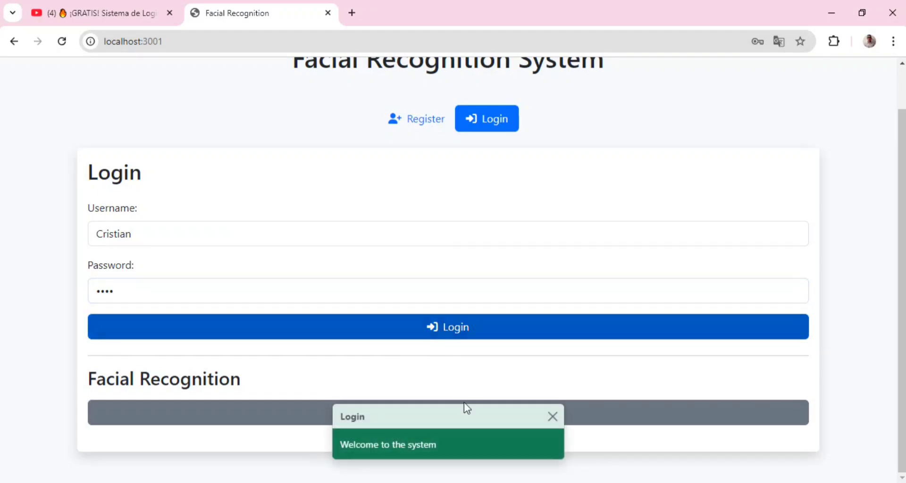
mouse_move(445, 452)
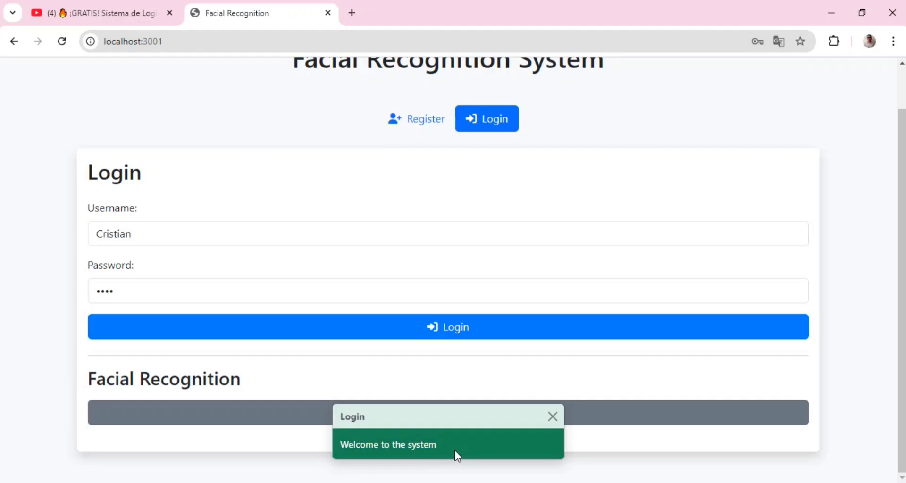
mouse_move(550, 417)
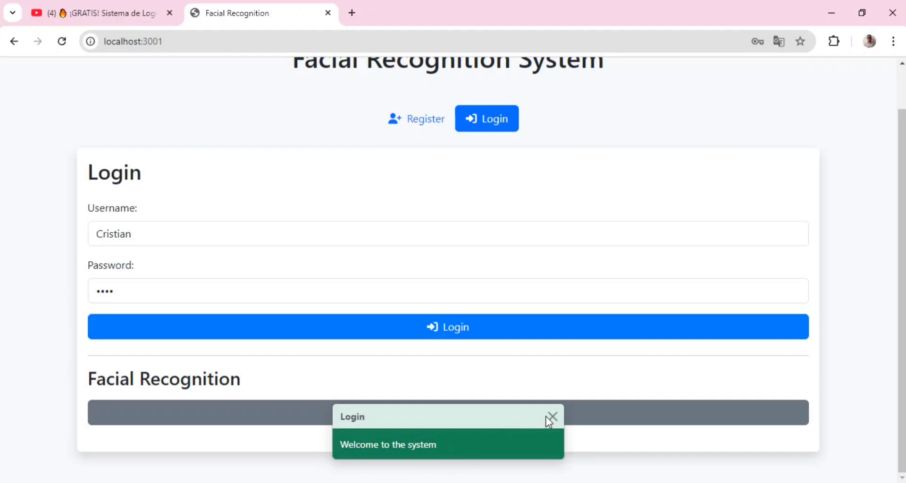
Activate the webcam so Cristian's face is recognized, closing the 'Bienvenido al sistema' toasts
click(551, 416)
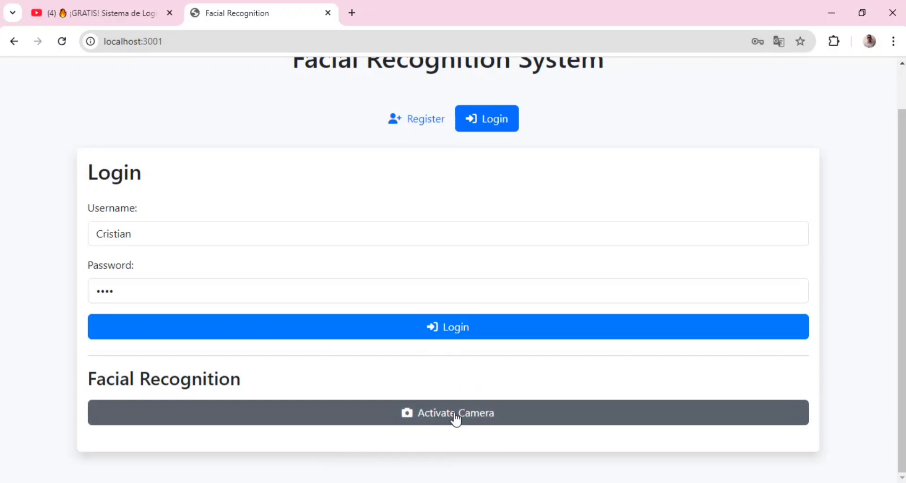
click(447, 413)
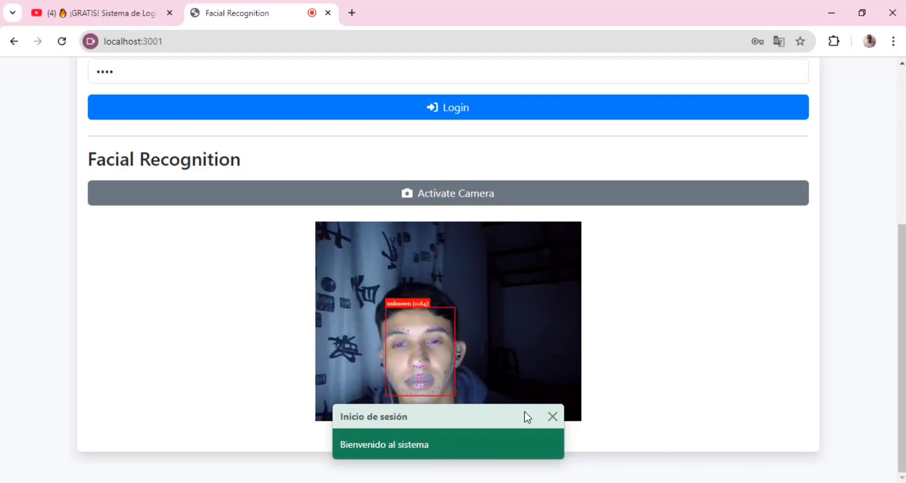
click(551, 417)
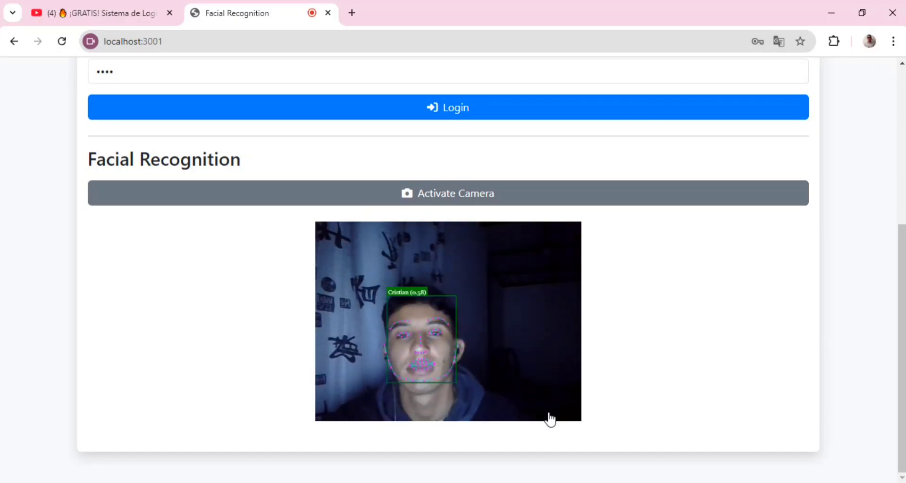
click(447, 107)
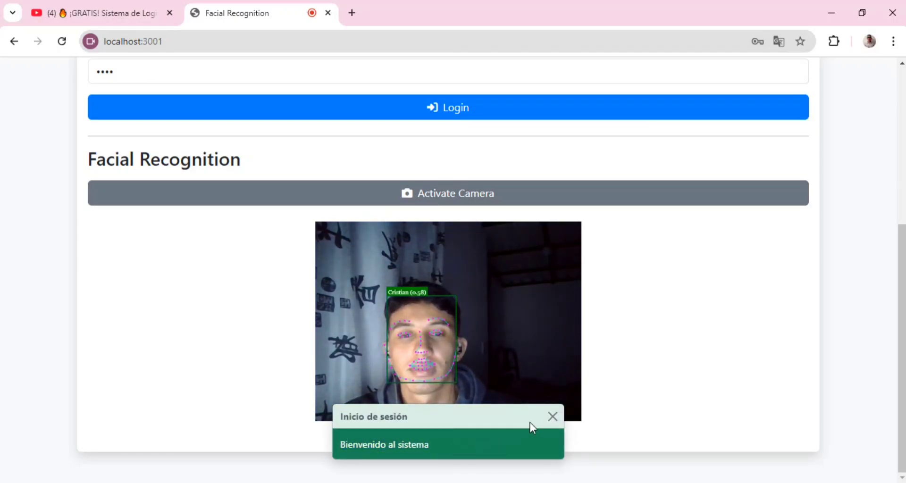
click(553, 416)
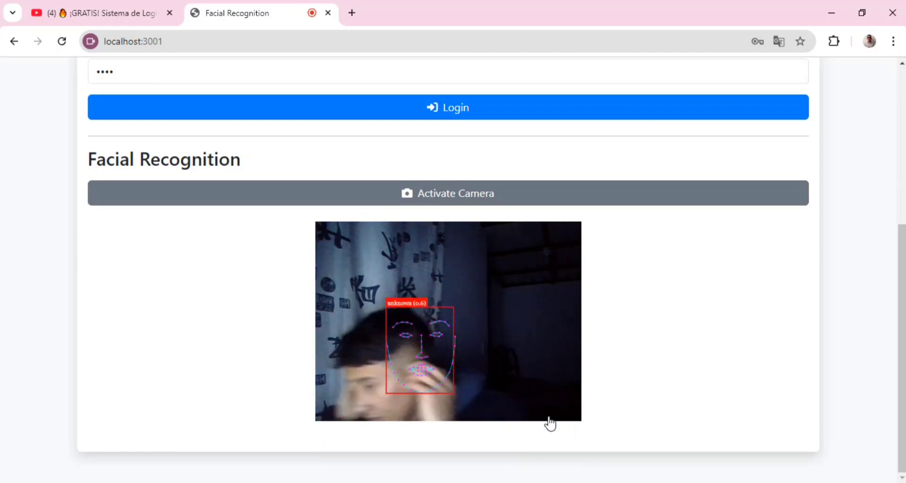